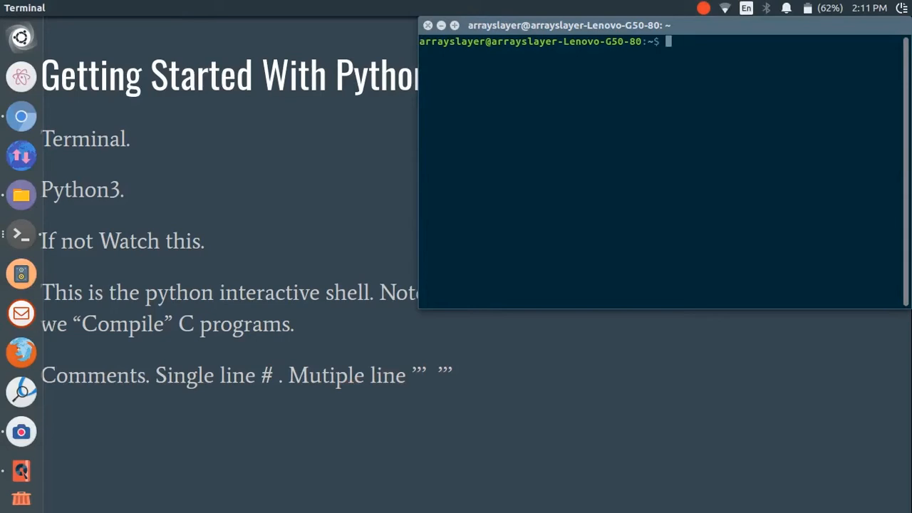
# Launch the Python 3 interactive shell with python3.
pyautogui.write('python3')
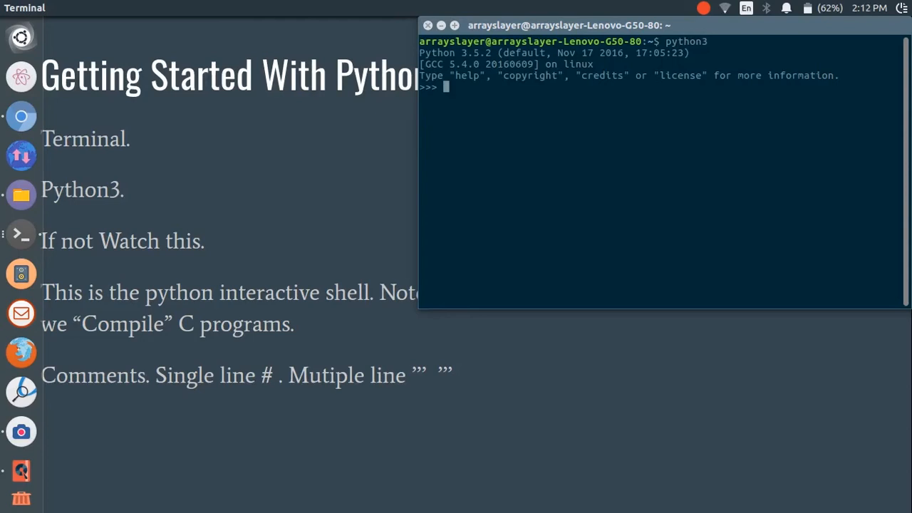
# Enter the single-line comment #yolo, then cancel the continuation prompt.
pyautogui.write('#')
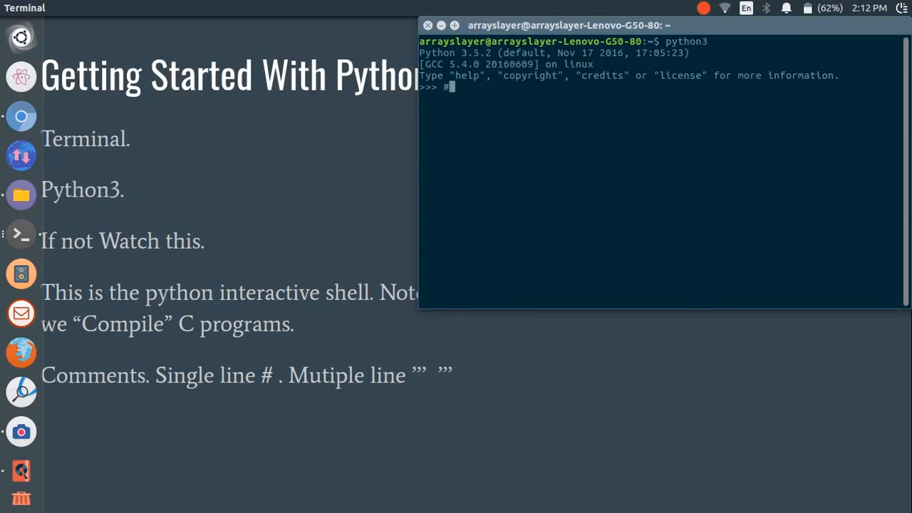
pyautogui.write('yolo')
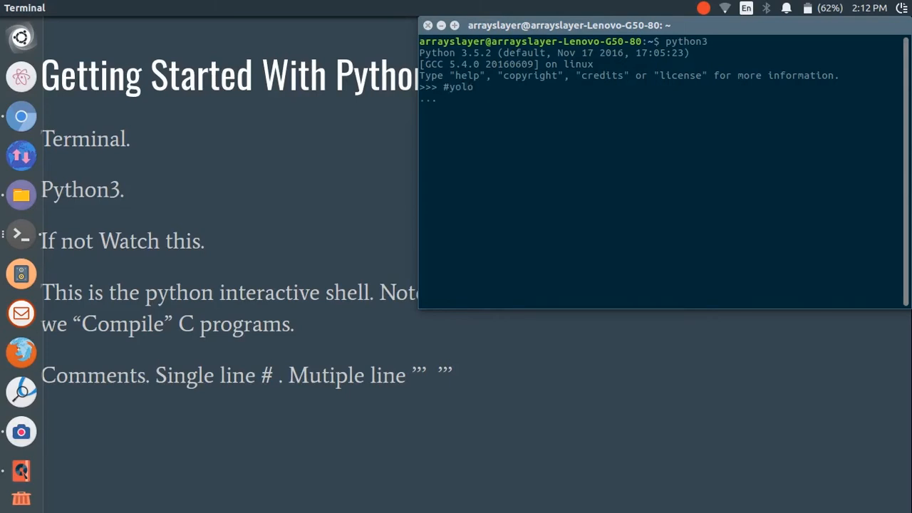
pyautogui.press('ctrl+c')
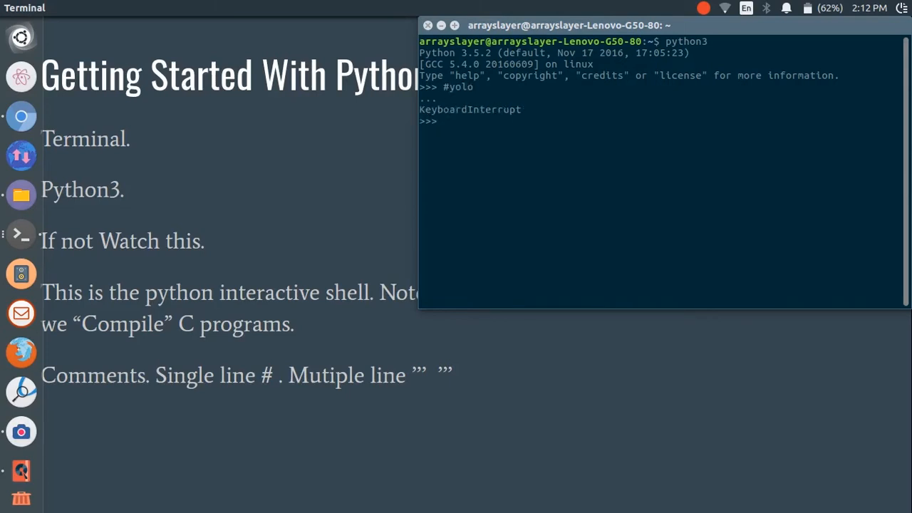
# Evaluate the triple-quoted string ''' Interpretor not compiler''' so the shell echoes it.
pyautogui.write("''' Int")
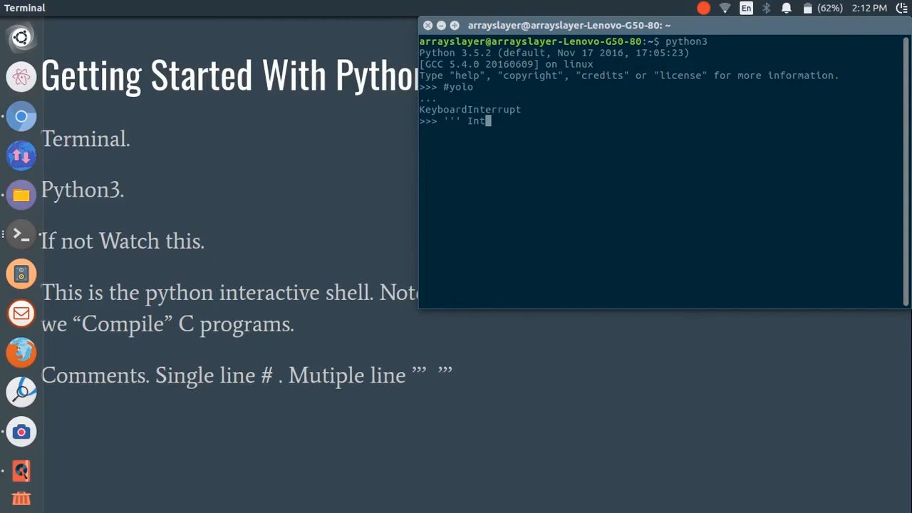
pyautogui.write('erpretor')
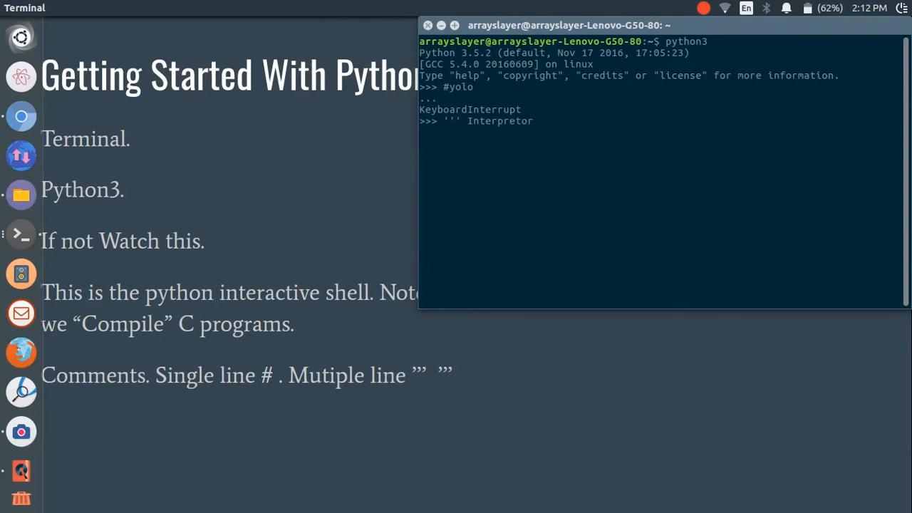
pyautogui.write('not comp')
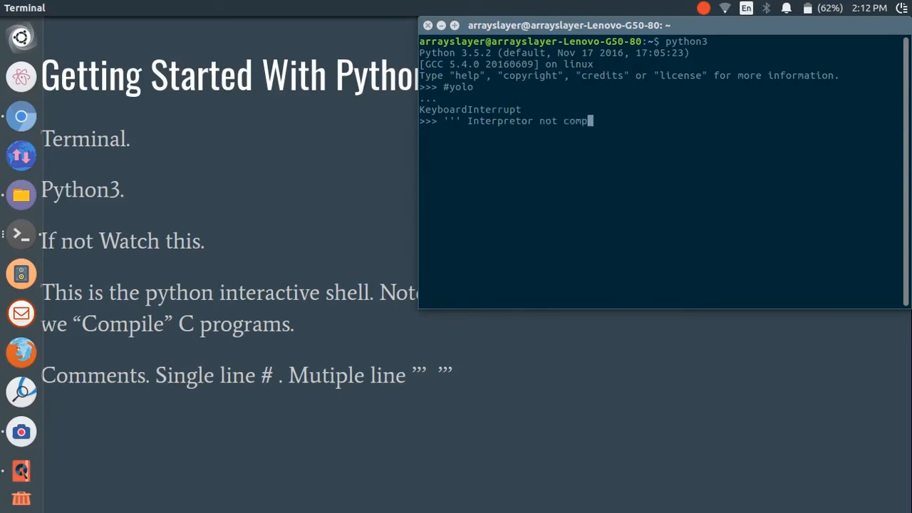
pyautogui.write("iler'''")
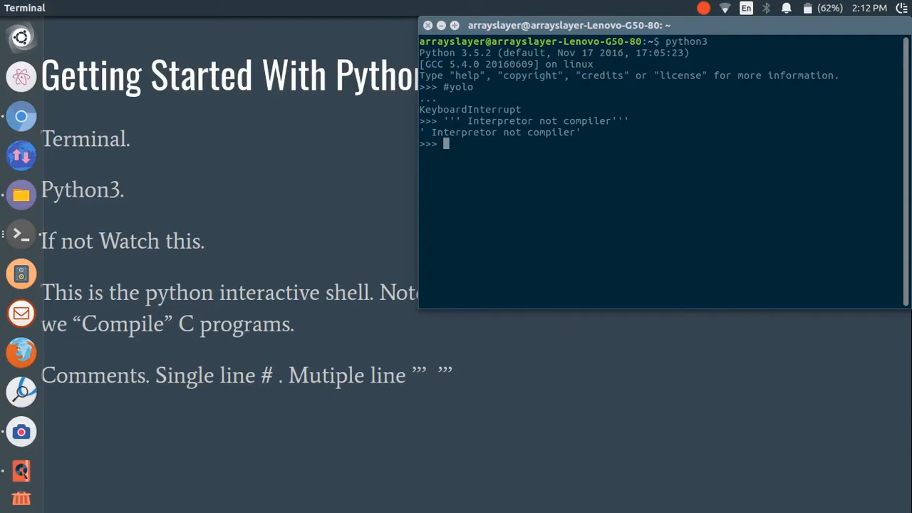
pyautogui.moveTo(456, 245)
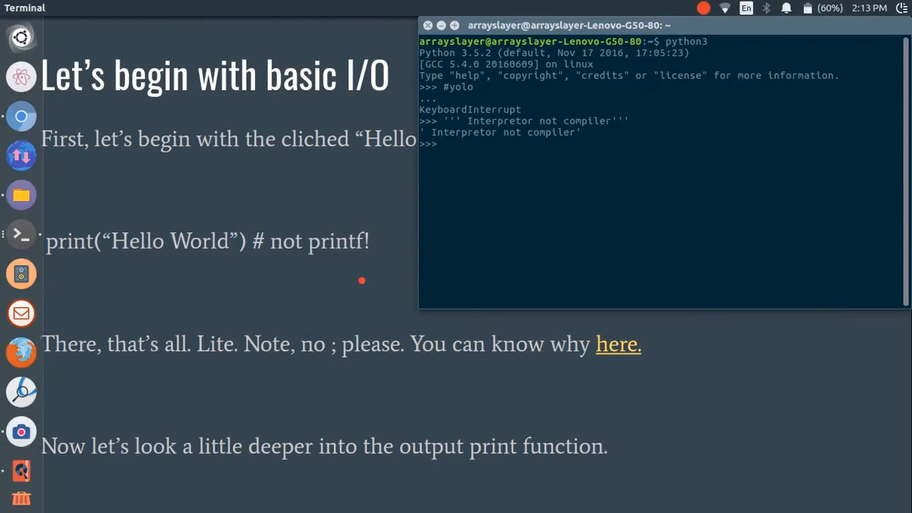
# Run print("Hello World") to output Hello World.
pyautogui.write('pri')
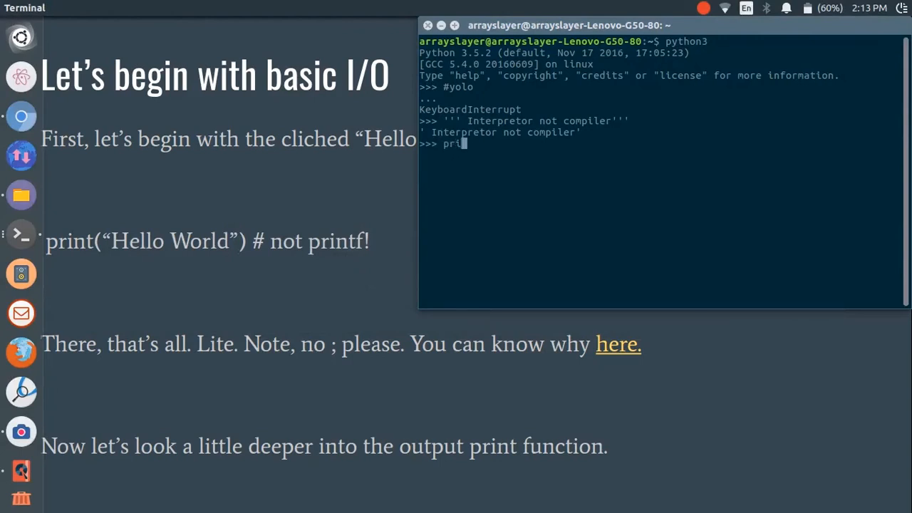
pyautogui.write('nt("Hel')
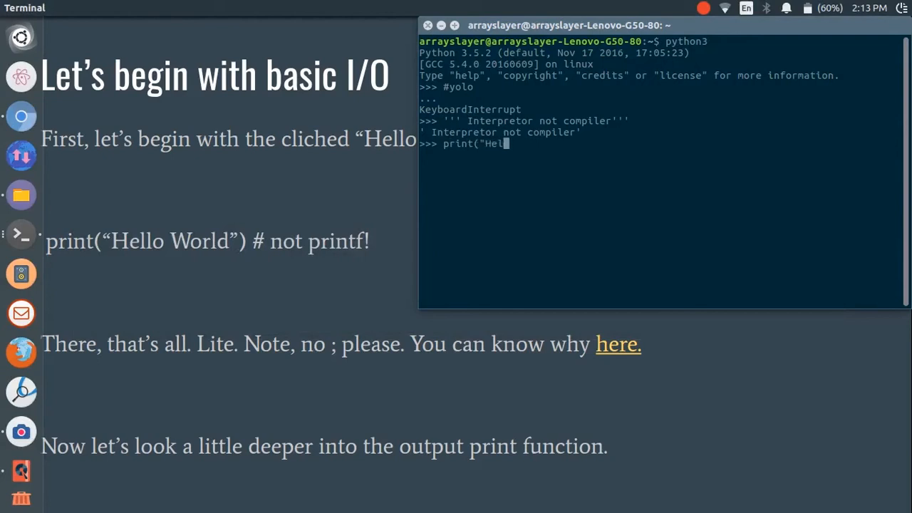
pyautogui.write('lo World')
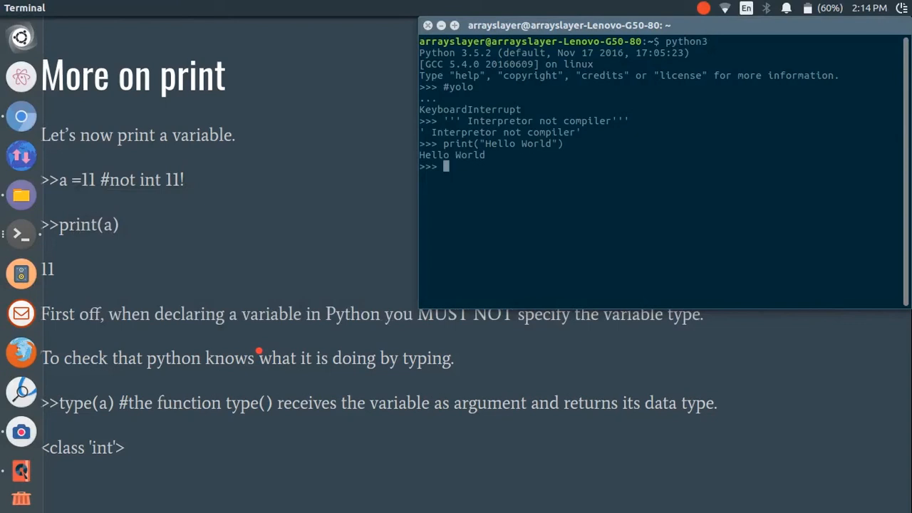
# Assign a=11, print(a) showing 11, and type(a) returning <class 'int'>.
pyautogui.write('a=')
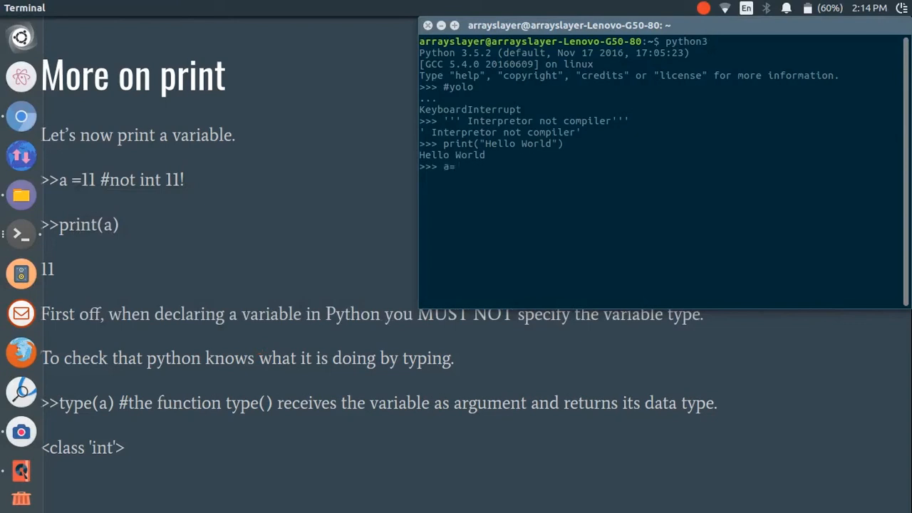
pyautogui.write('print(a')
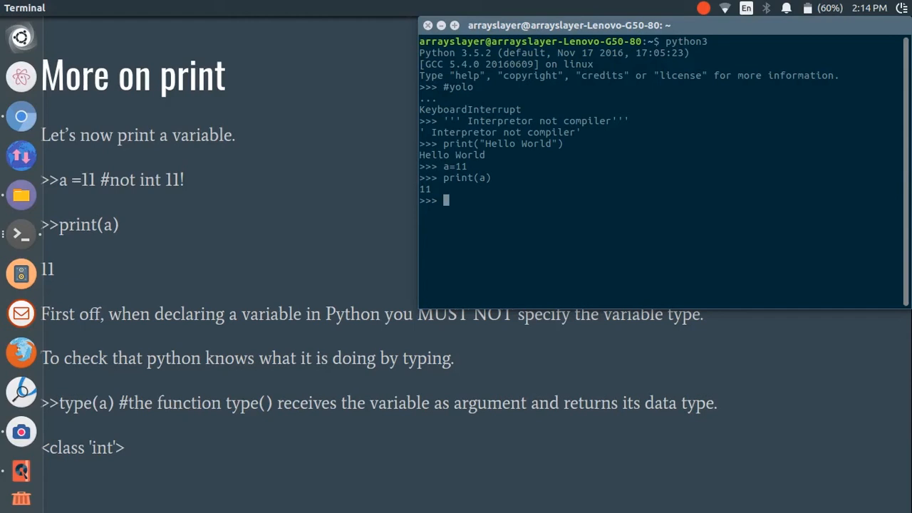
pyautogui.write('type(a')
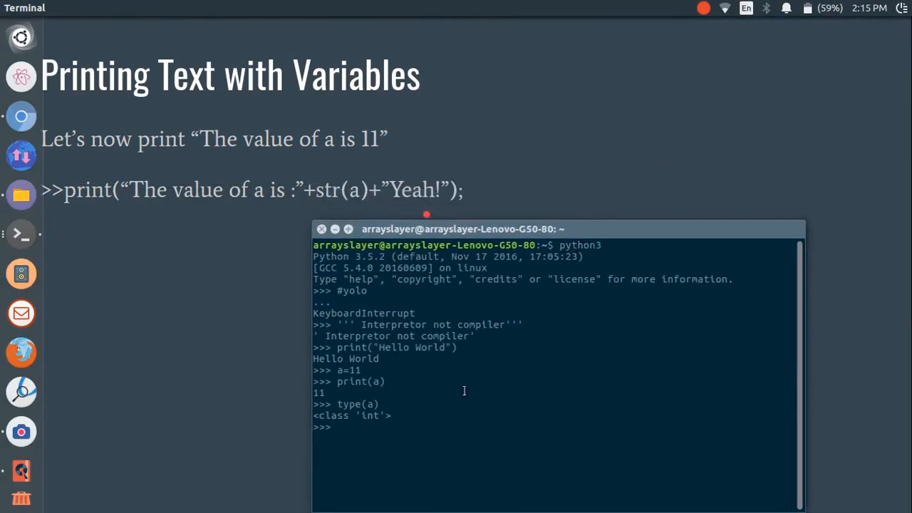
# Type print("The value of a is:" +str(a) + "Yeah") at the prompt without running it.
pyautogui.write('print("')
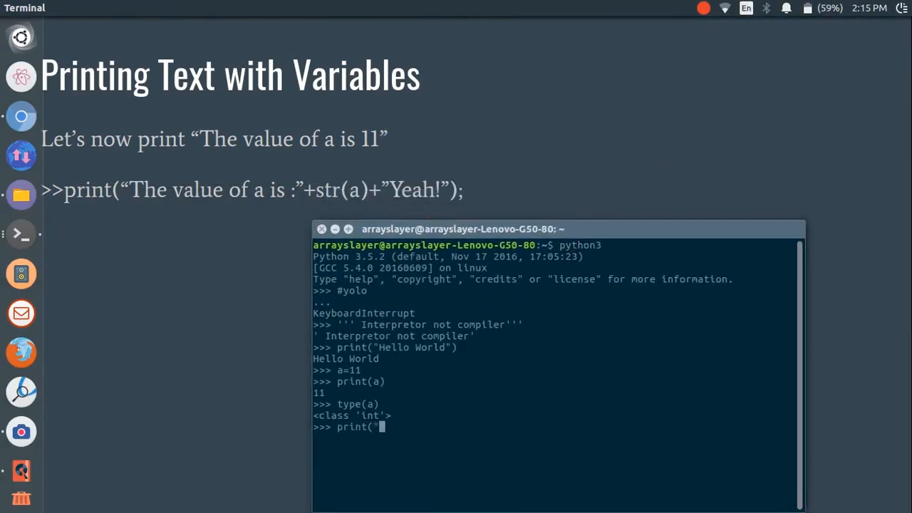
pyautogui.write('The value of')
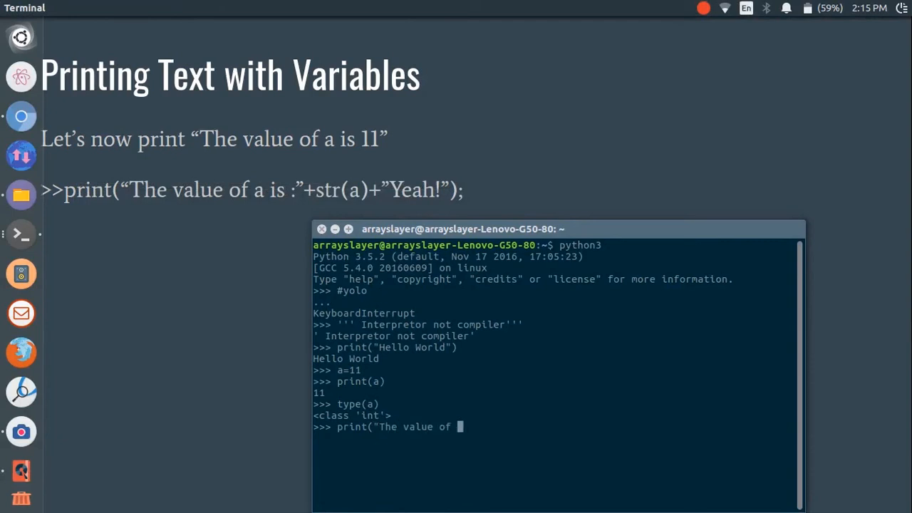
pyautogui.write('a is:"')
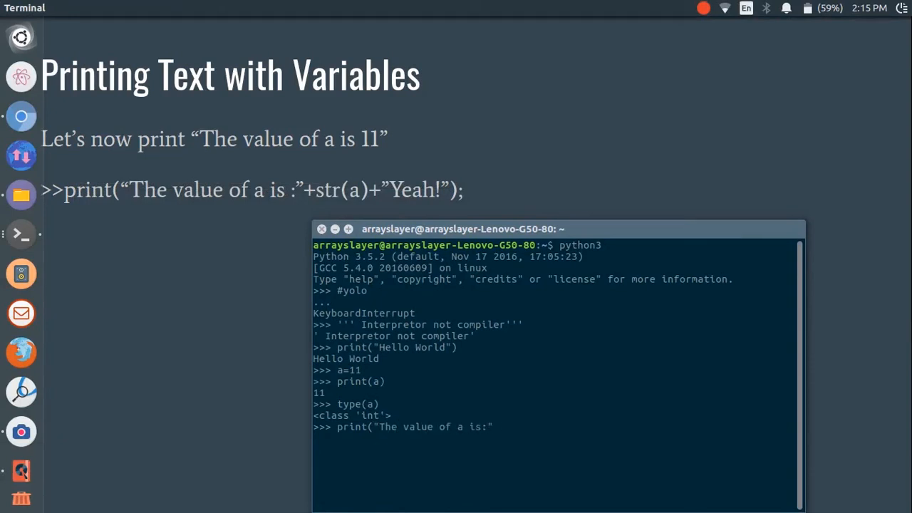
pyautogui.write('+str(a) +')
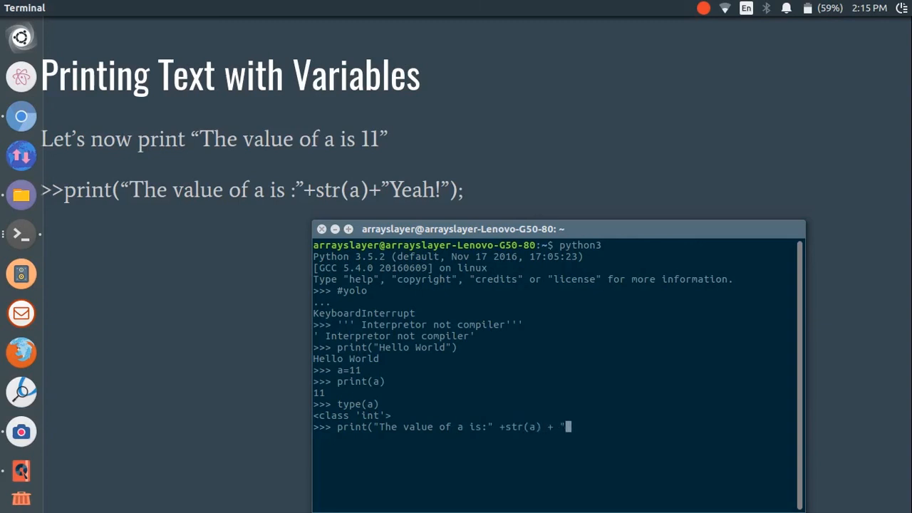
pyautogui.write('Yeah")')
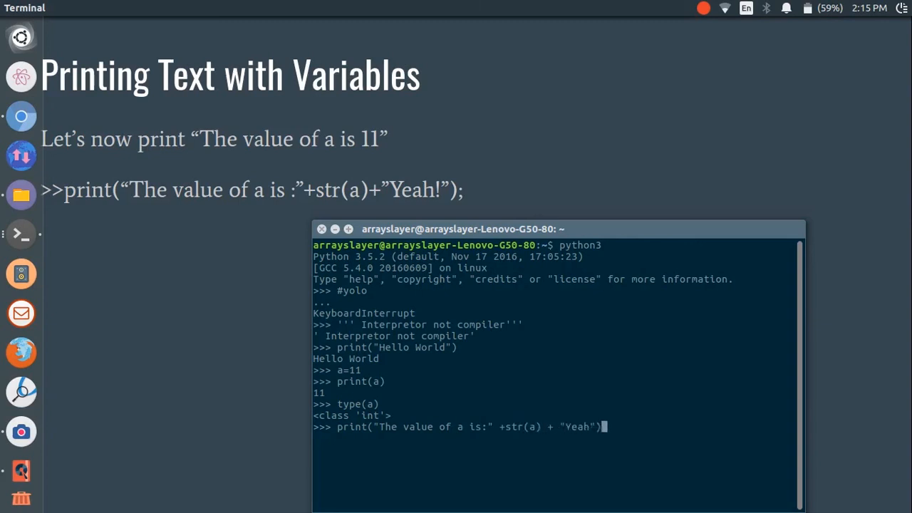